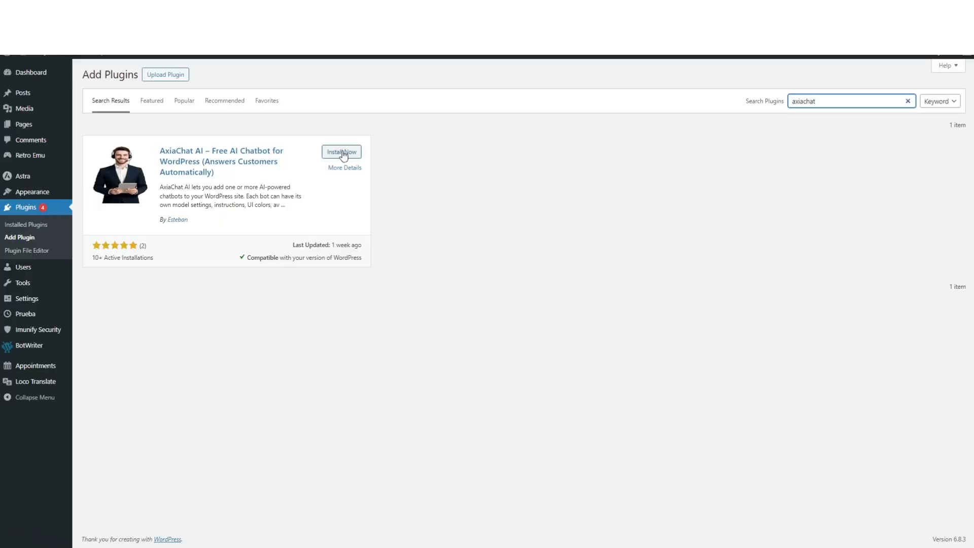
# Install the AxiaChat AI plugin from the axiachat search results and activate it.
pyautogui.click(341, 152)
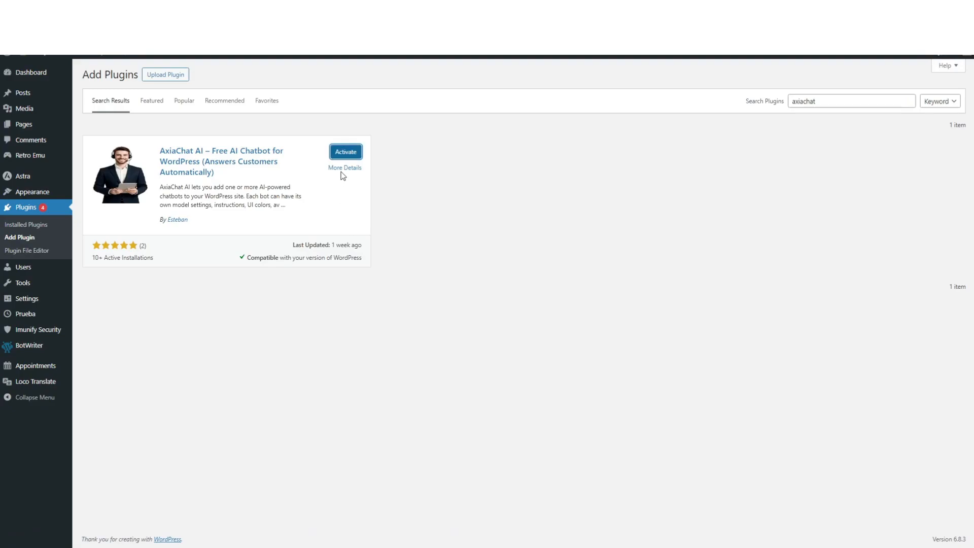
pyautogui.click(345, 152)
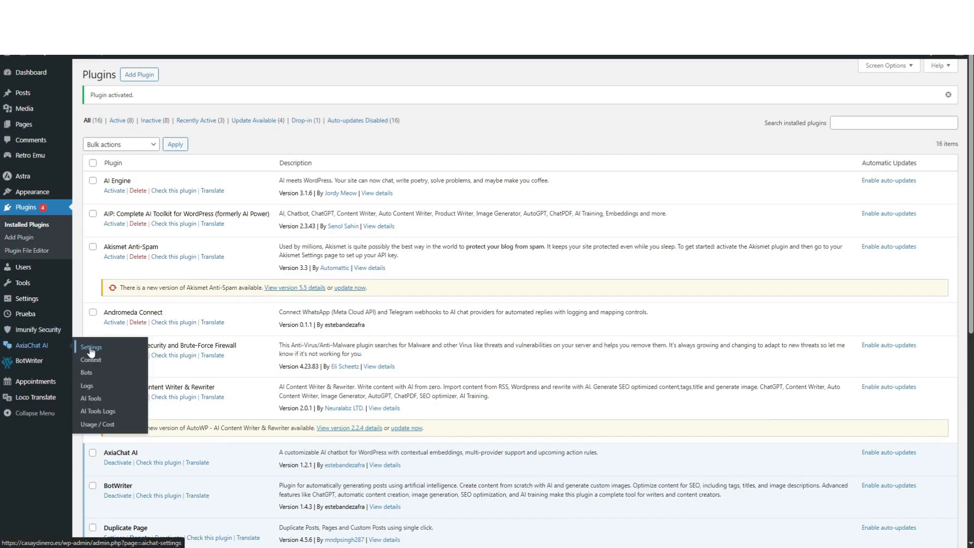
# Open AxiaChat AI Settings and focus the OpenAI API Key field.
pyautogui.click(92, 347)
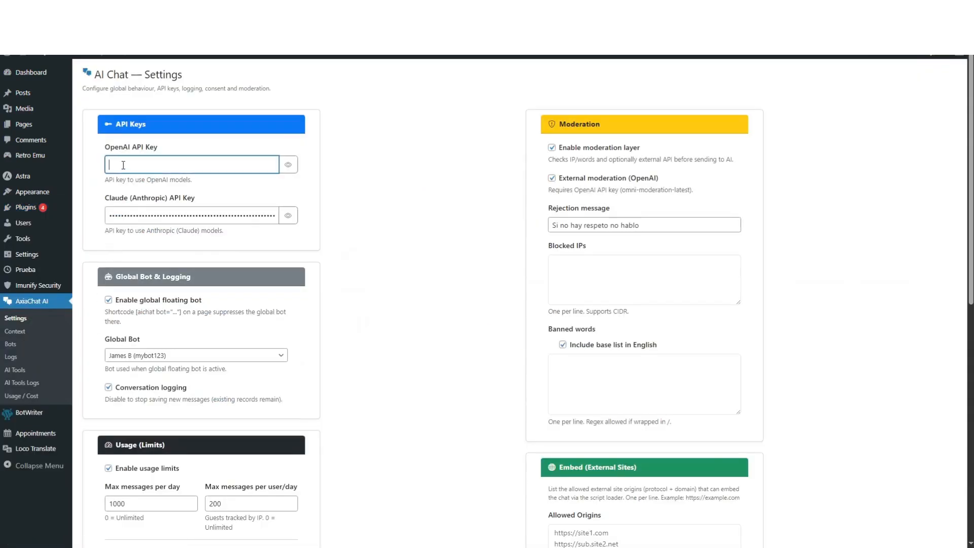
pyautogui.click(12, 344)
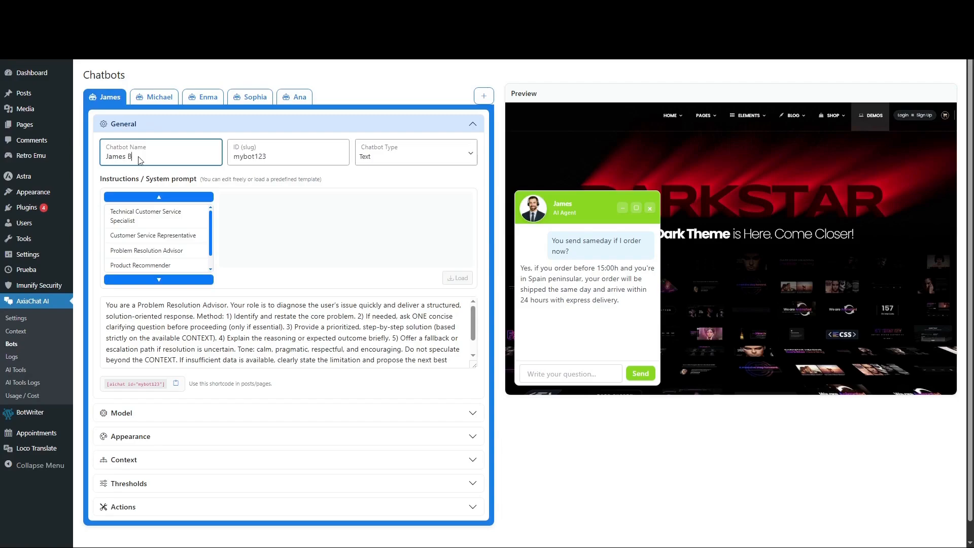
# Name the chatbot James B and load the Product Recommender template over its instructions.
pyautogui.click(415, 152)
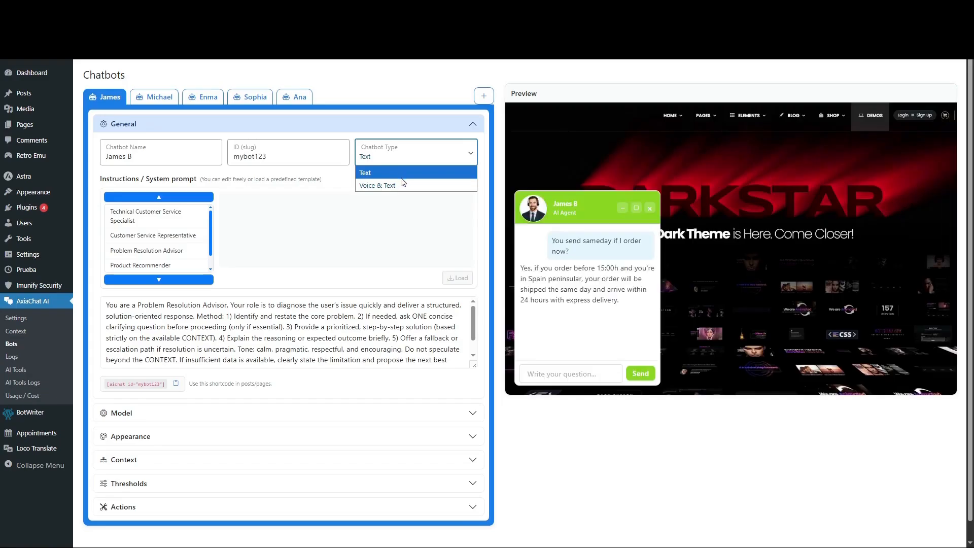
pyautogui.moveTo(401, 185)
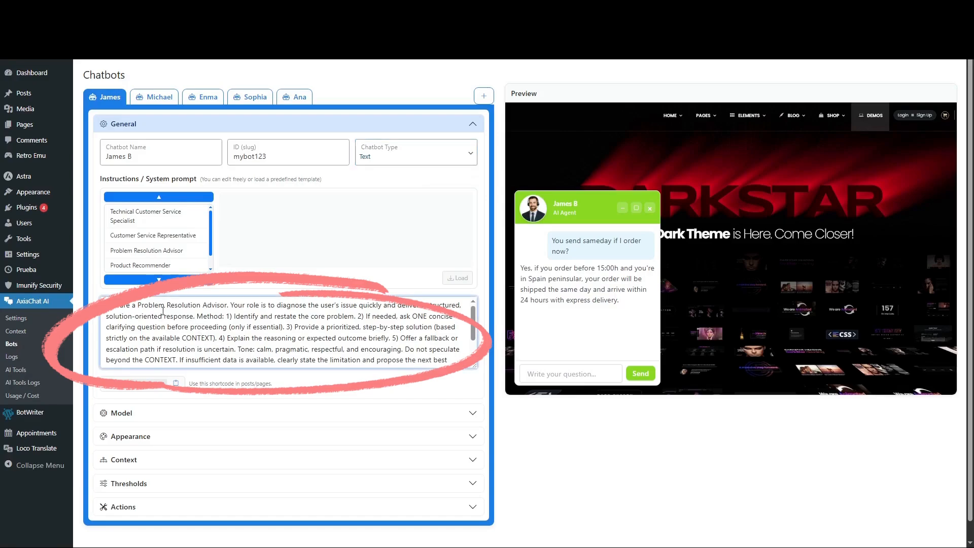
pyautogui.click(267, 305)
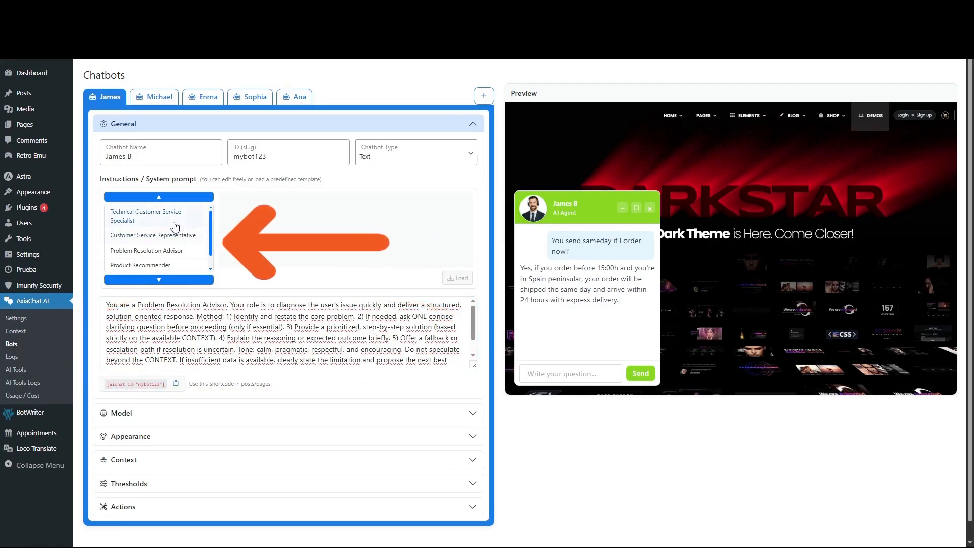
pyautogui.scroll(-3)
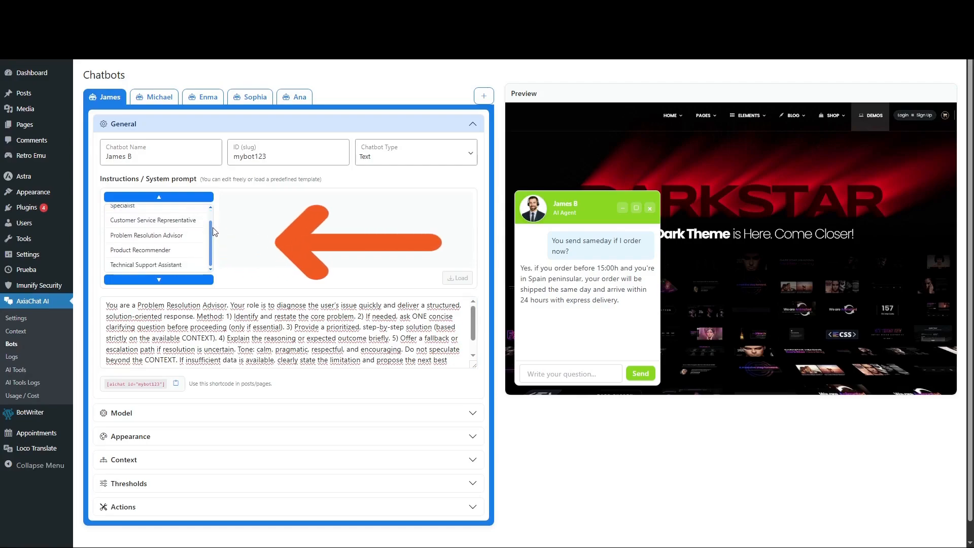
pyautogui.moveTo(152, 264)
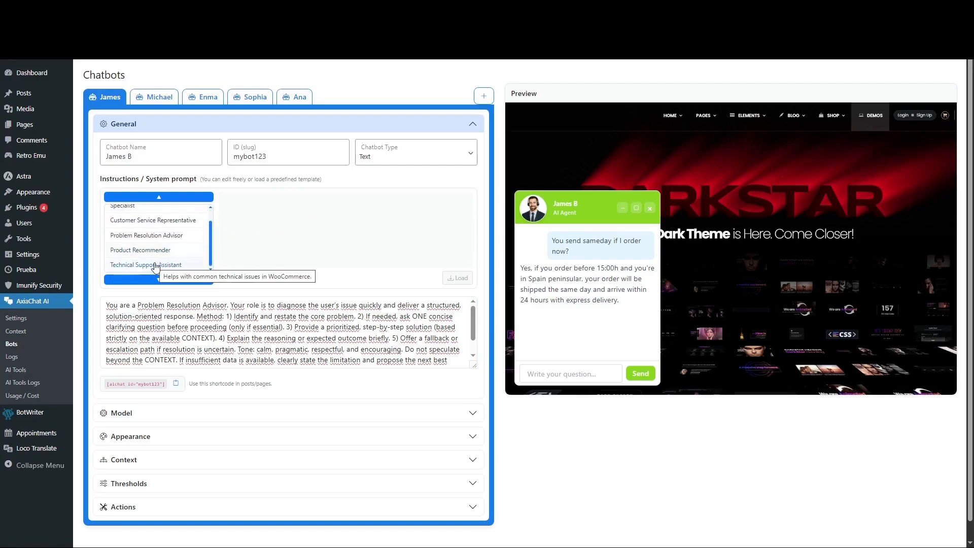
pyautogui.moveTo(147, 250)
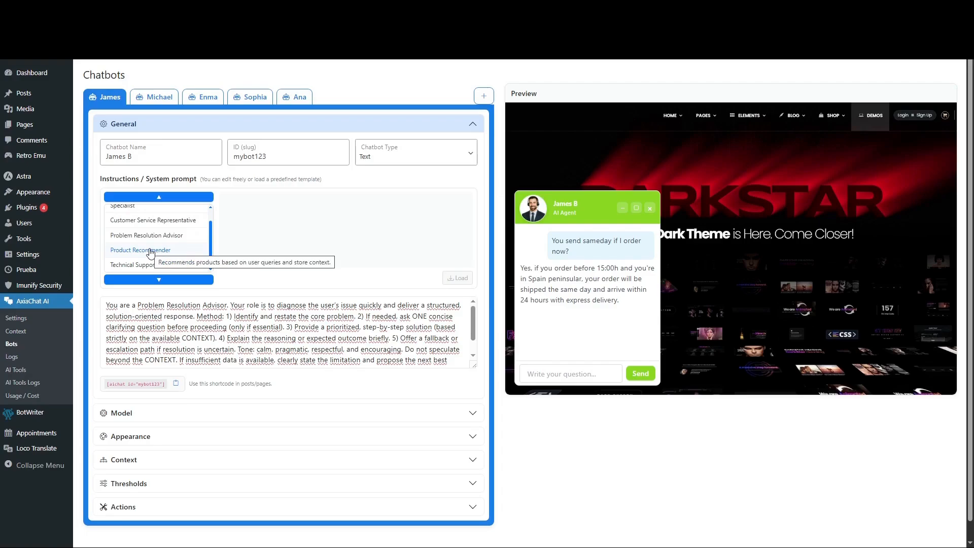
pyautogui.click(456, 277)
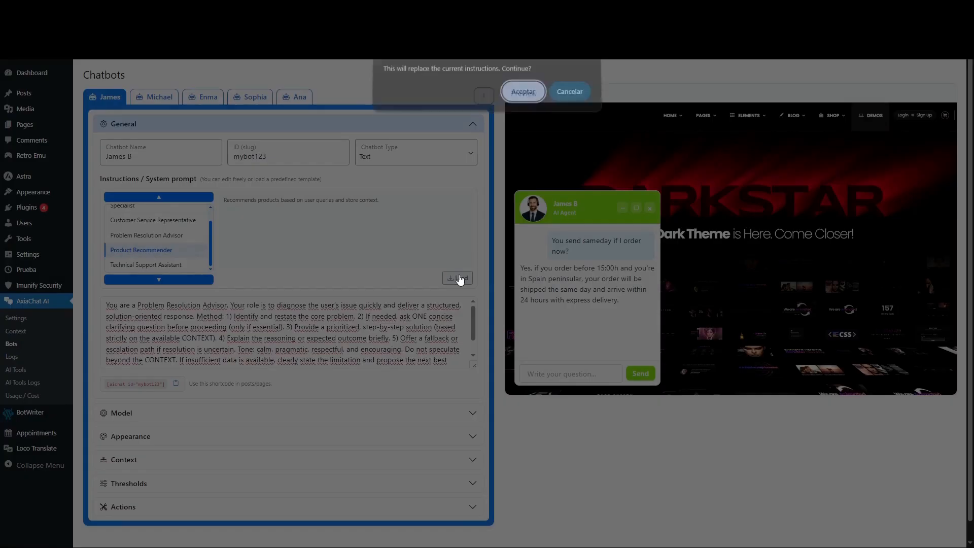
pyautogui.click(523, 91)
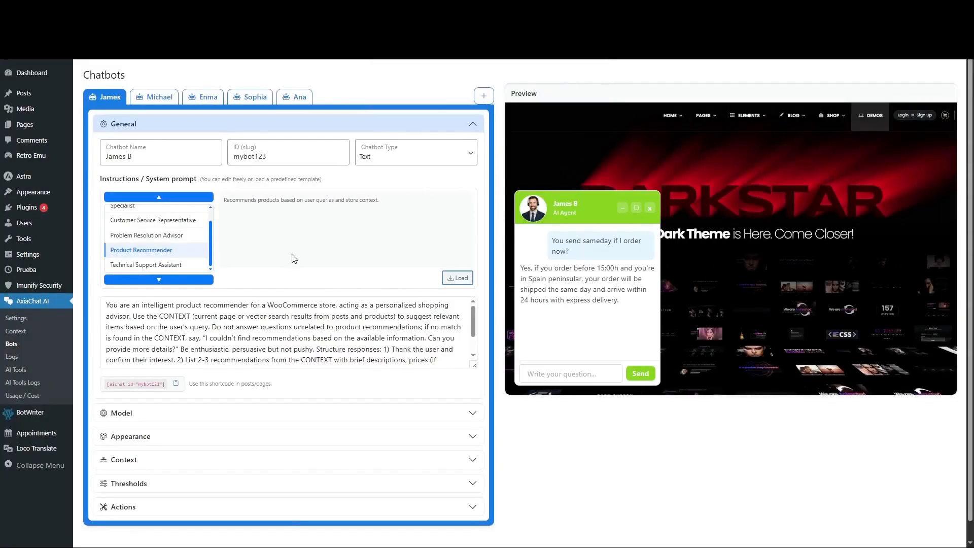
pyautogui.click(121, 147)
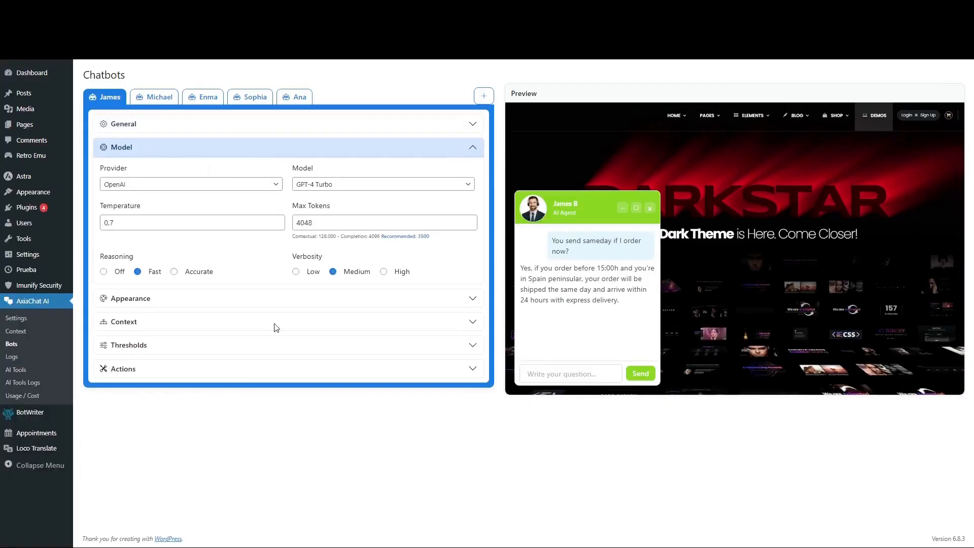
# Set James B's provider to OpenAI, model to GPT-4 Turbo, and reasoning to Accurate.
pyautogui.click(190, 184)
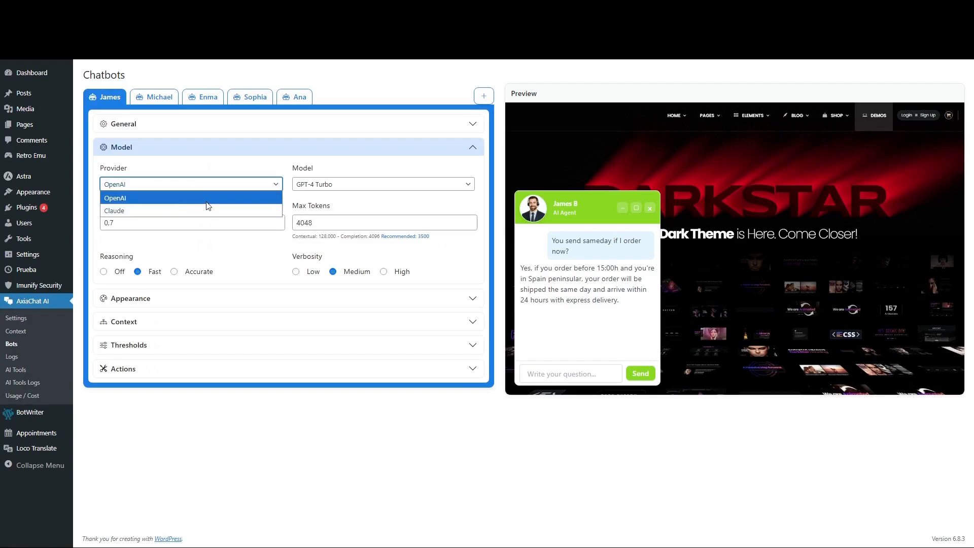
pyautogui.click(115, 198)
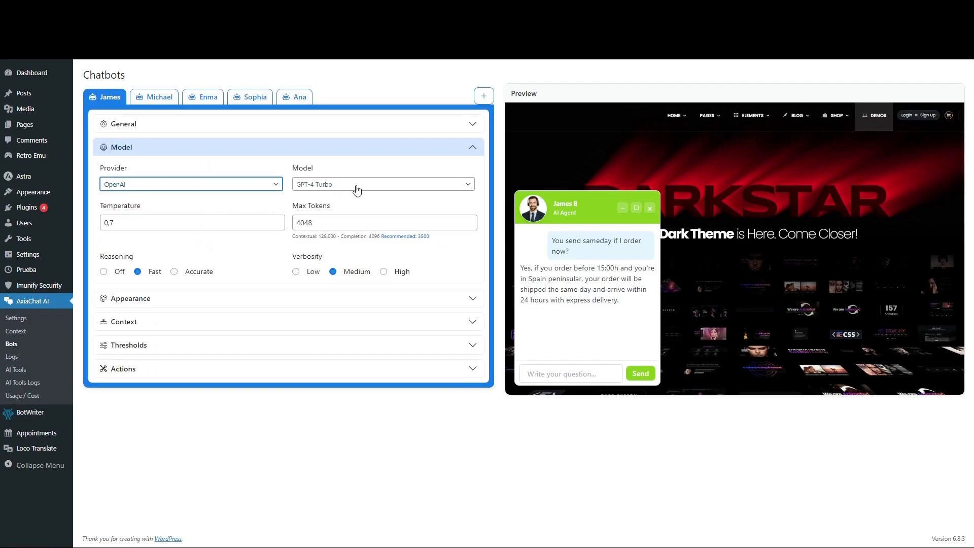
pyautogui.click(382, 184)
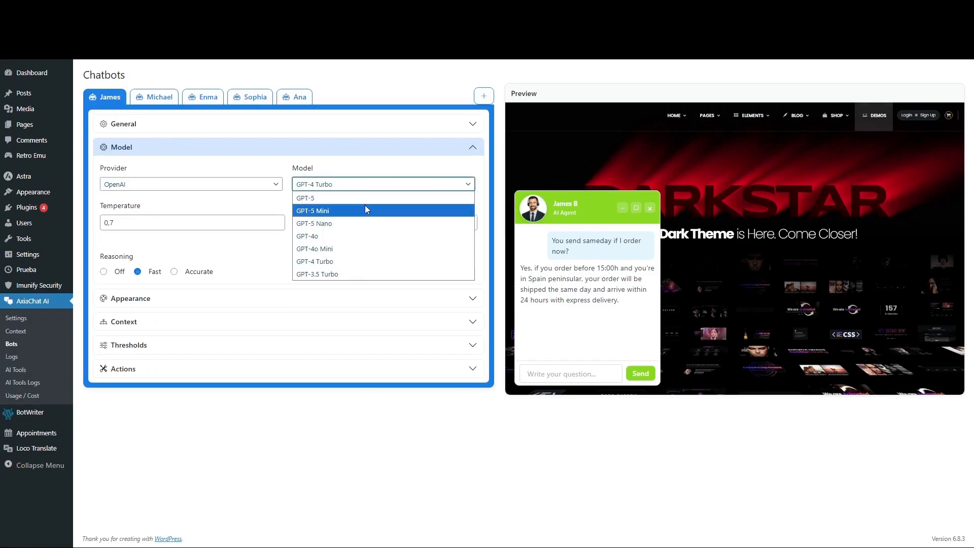
pyautogui.moveTo(366, 260)
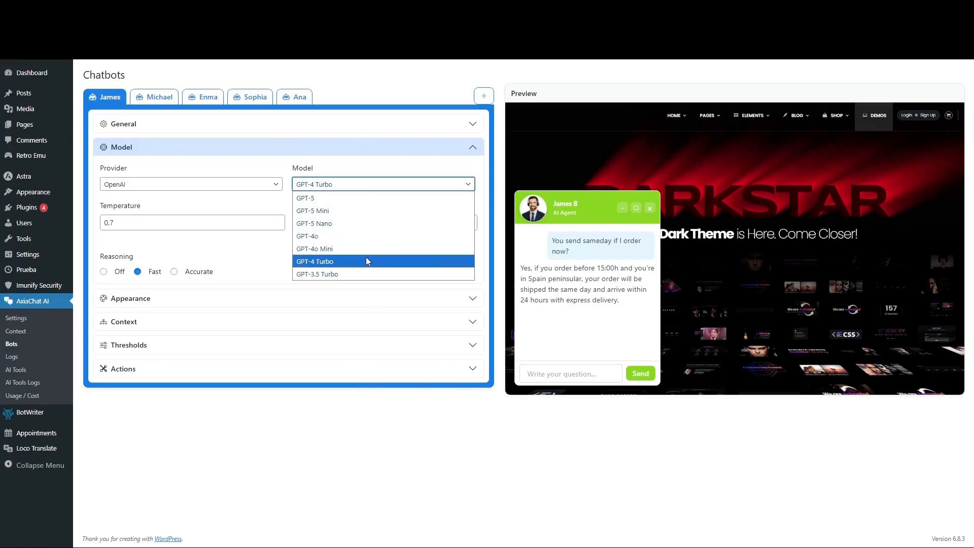
pyautogui.click(315, 261)
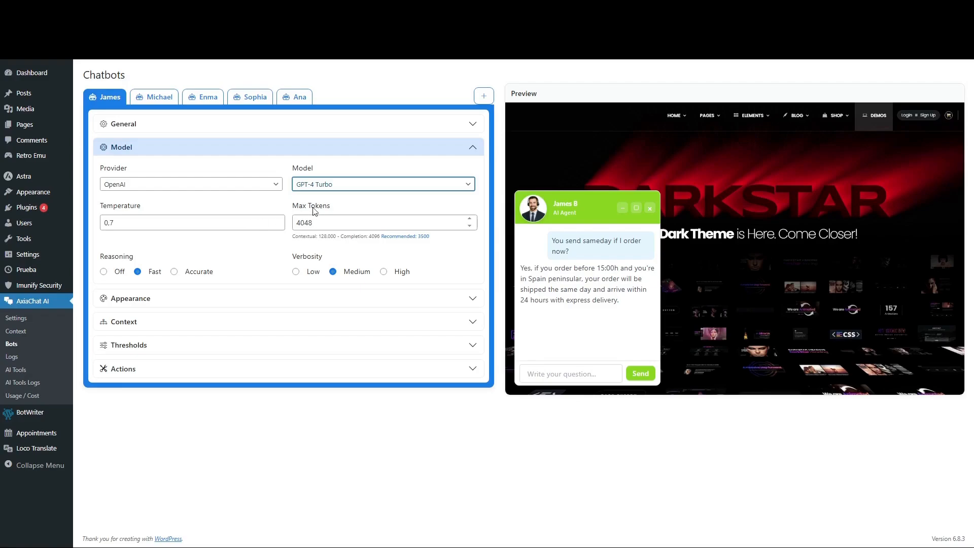
pyautogui.click(174, 272)
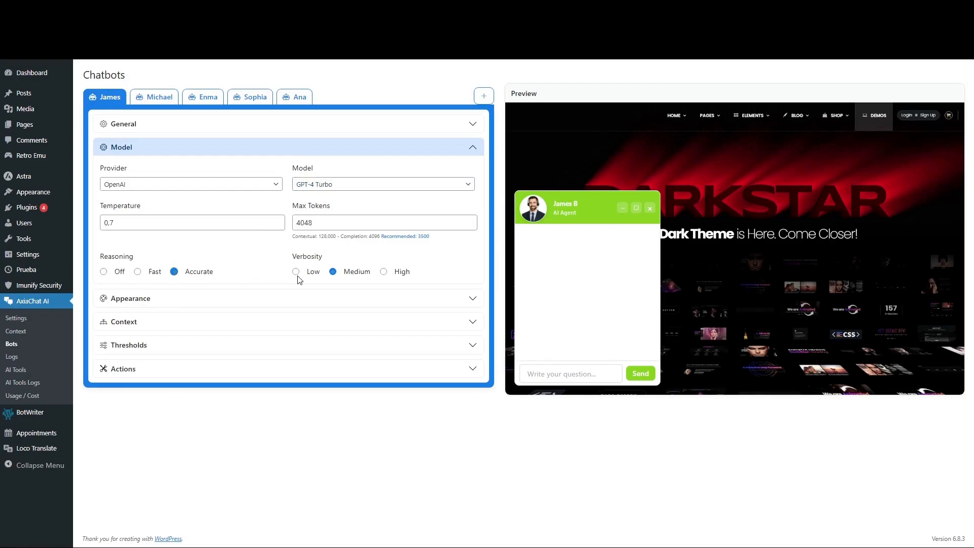
pyautogui.click(296, 271)
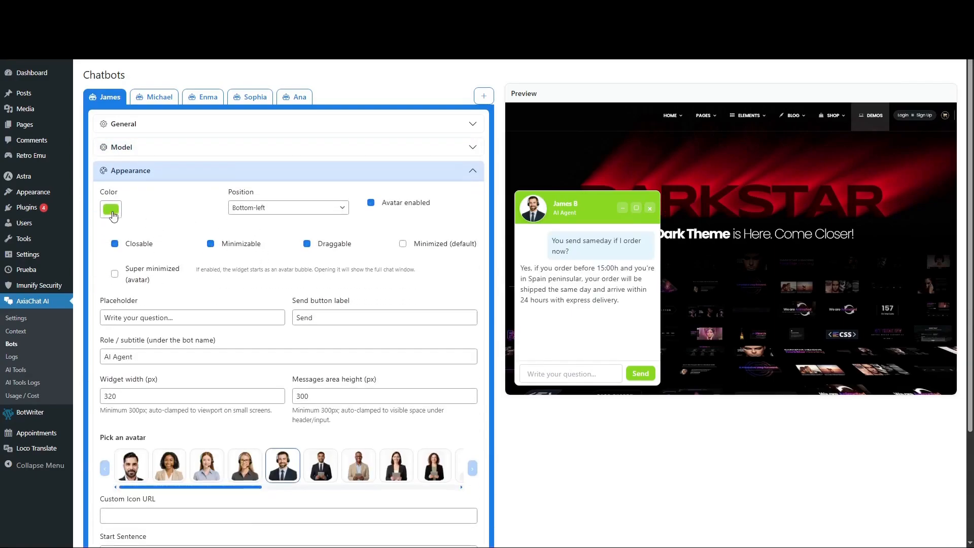
pyautogui.click(111, 208)
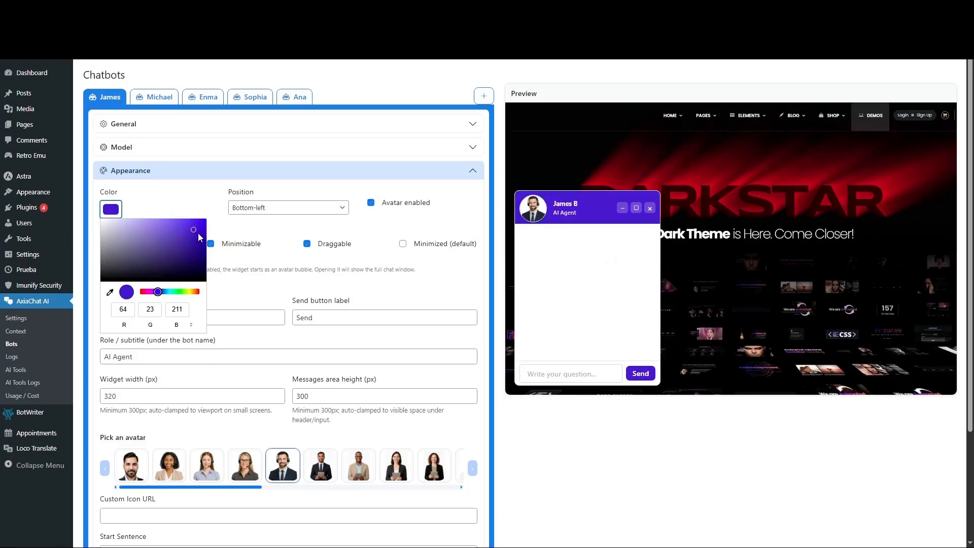
pyautogui.click(287, 208)
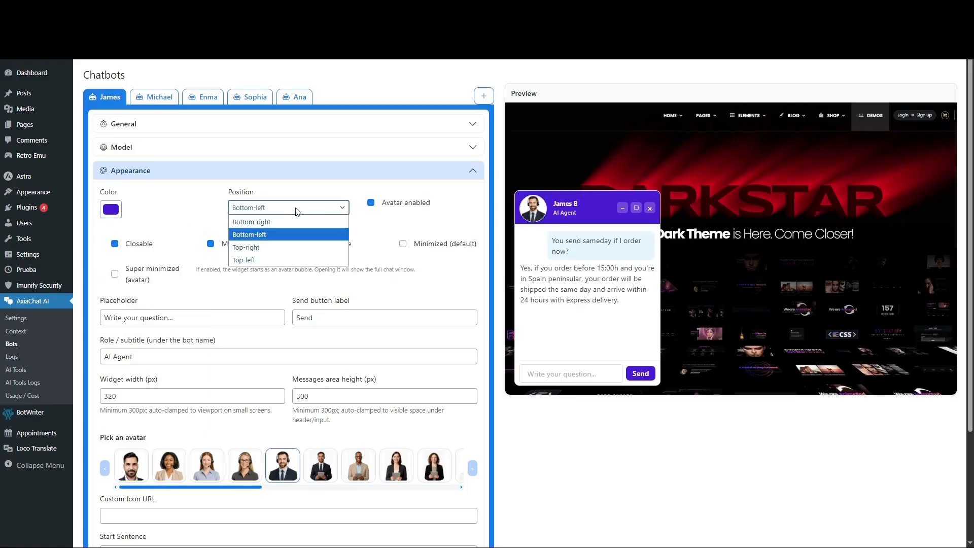
pyautogui.click(246, 247)
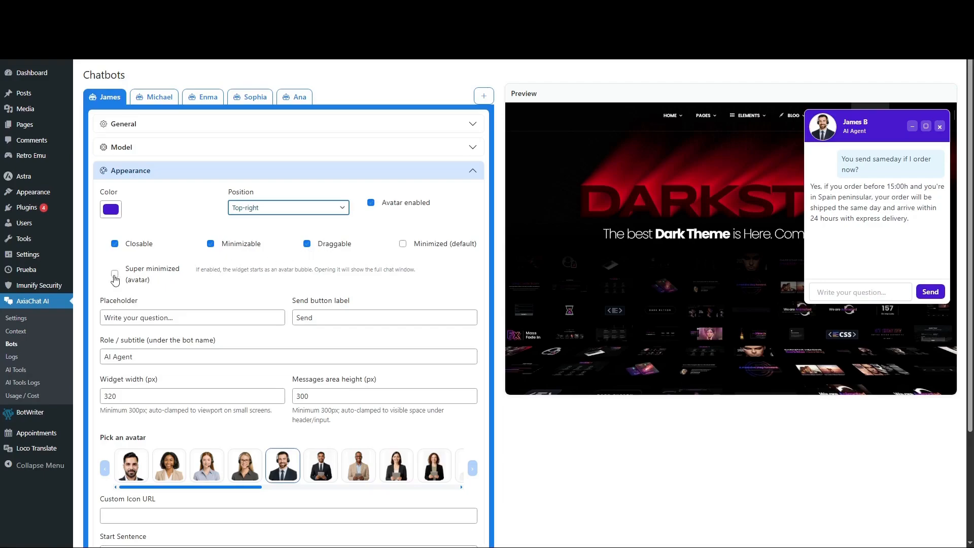
pyautogui.click(115, 273)
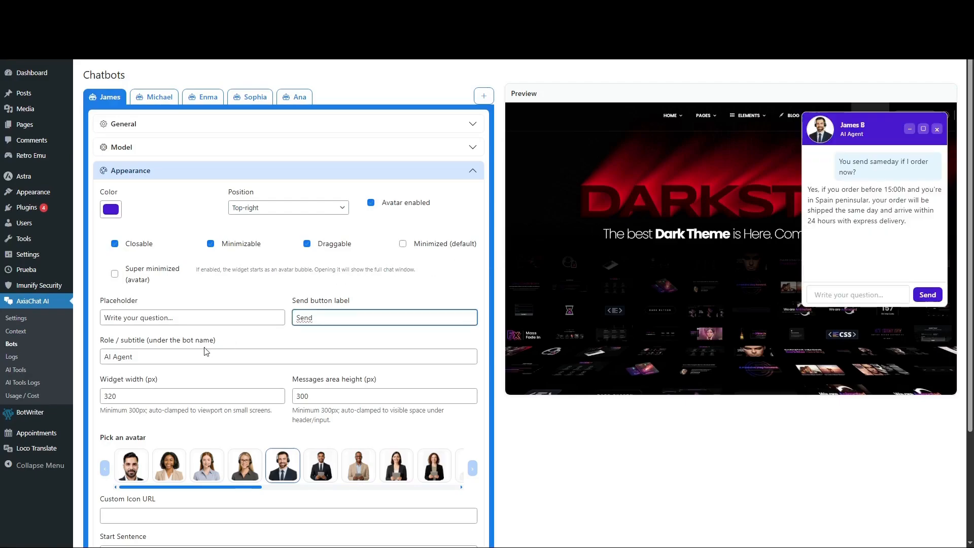
pyautogui.write('Specialist')
pyautogui.click(384, 396)
pyautogui.write('600')
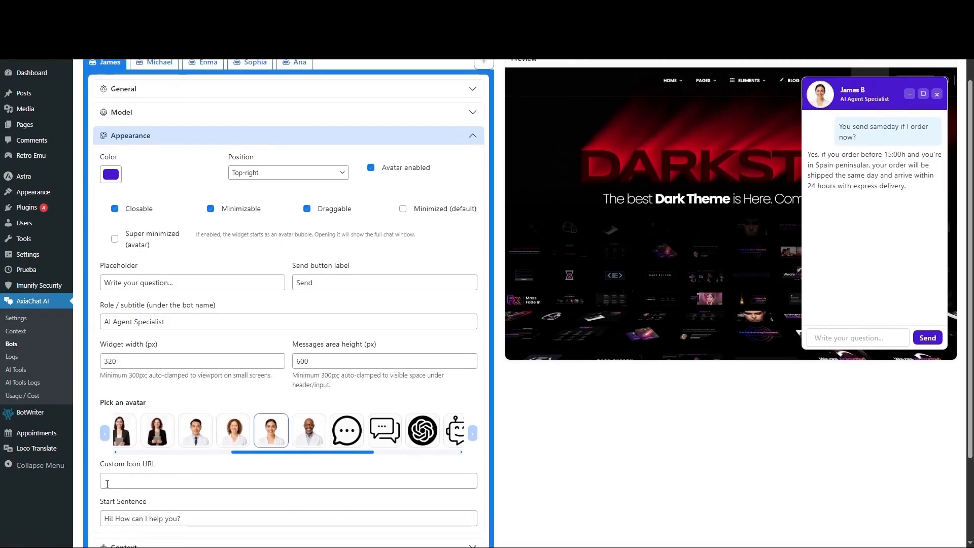
pyautogui.click(288, 480)
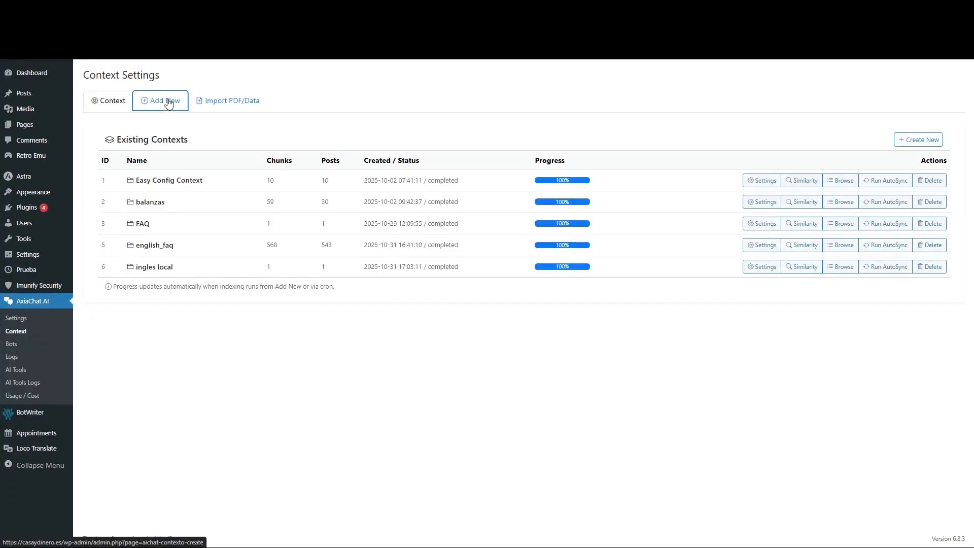
# Switch to the Add New tab on the Context Settings page.
pyautogui.click(159, 100)
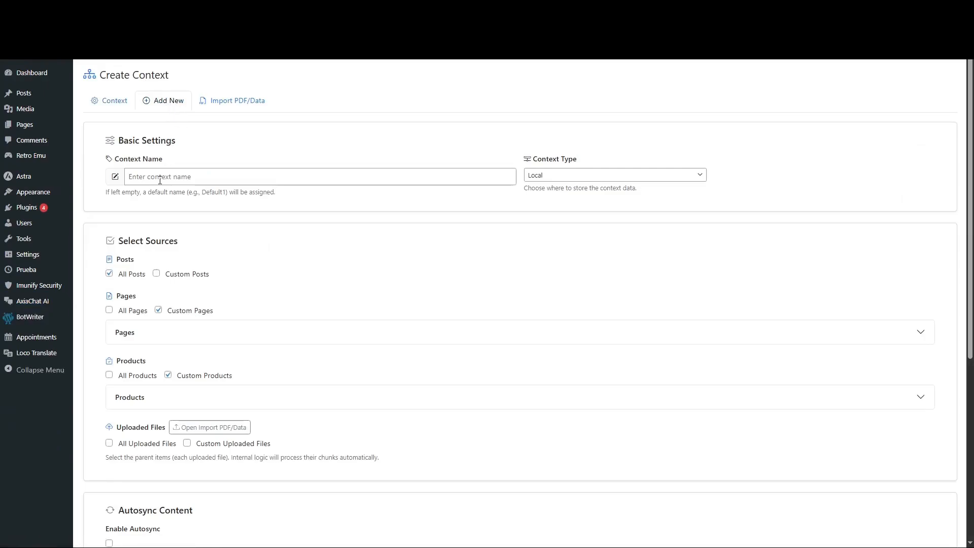
# Name the context 'example' and try the Pages, Products and custom Posts source options.
pyautogui.write('example')
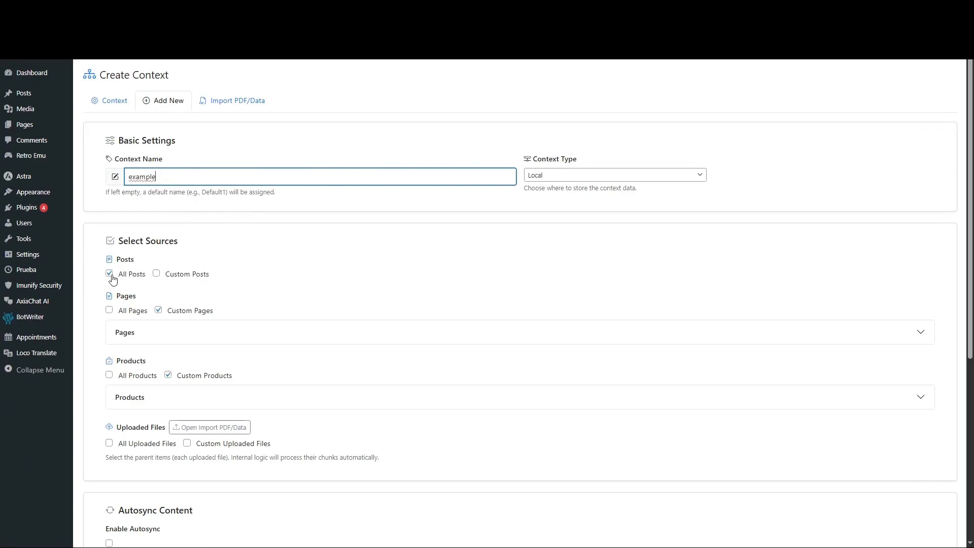
pyautogui.click(110, 310)
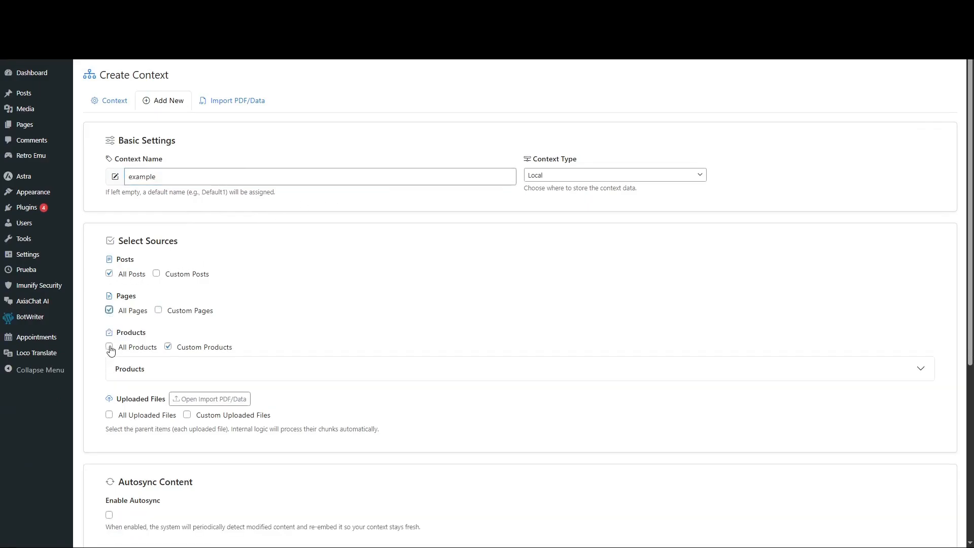
pyautogui.click(109, 348)
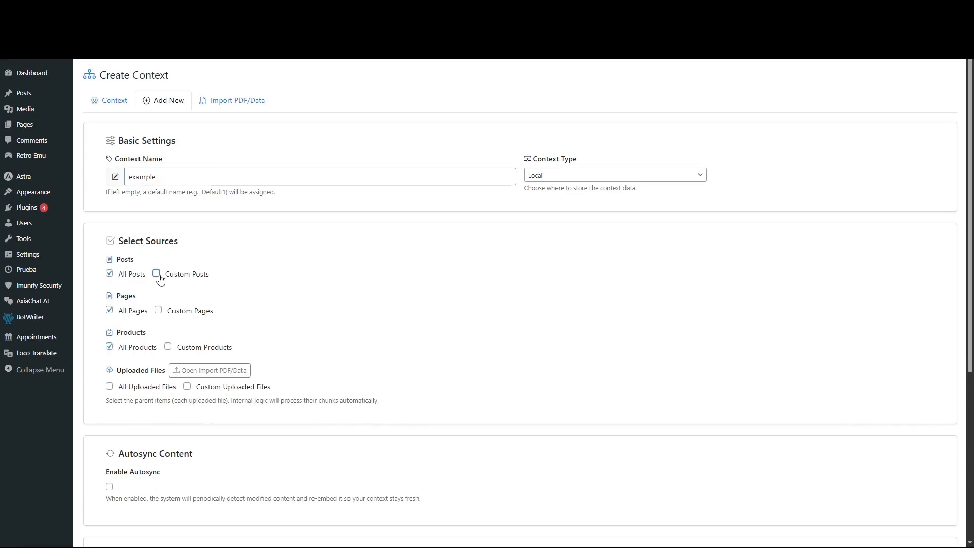
pyautogui.click(157, 275)
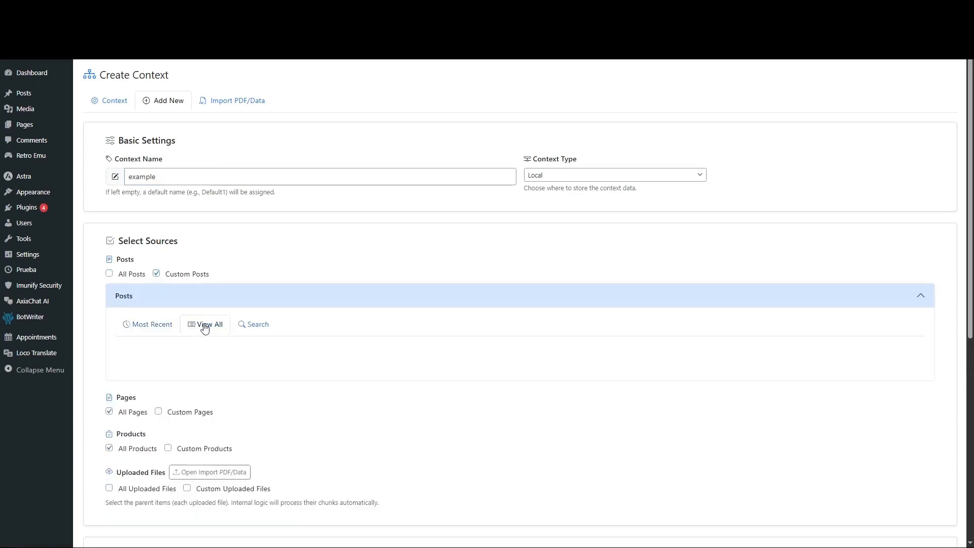
pyautogui.click(205, 325)
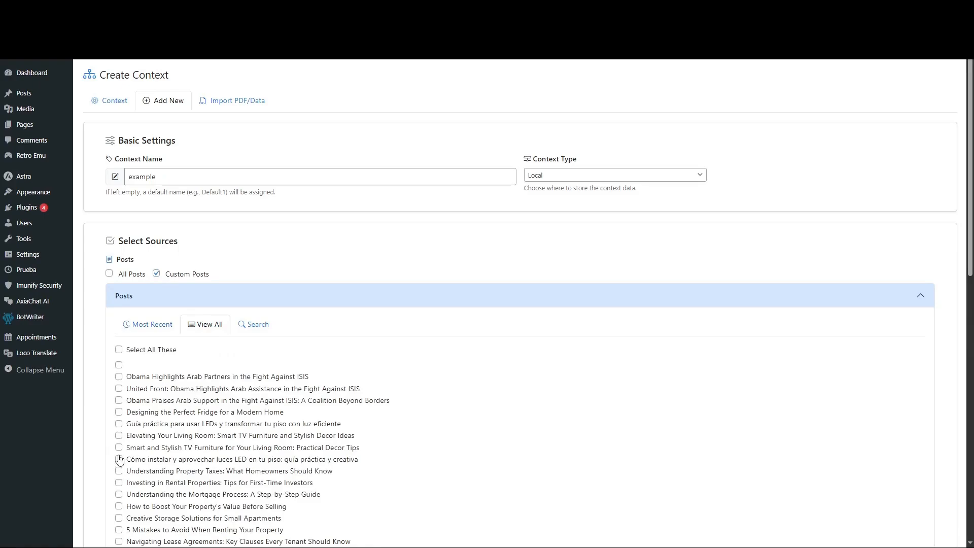
pyautogui.click(254, 324)
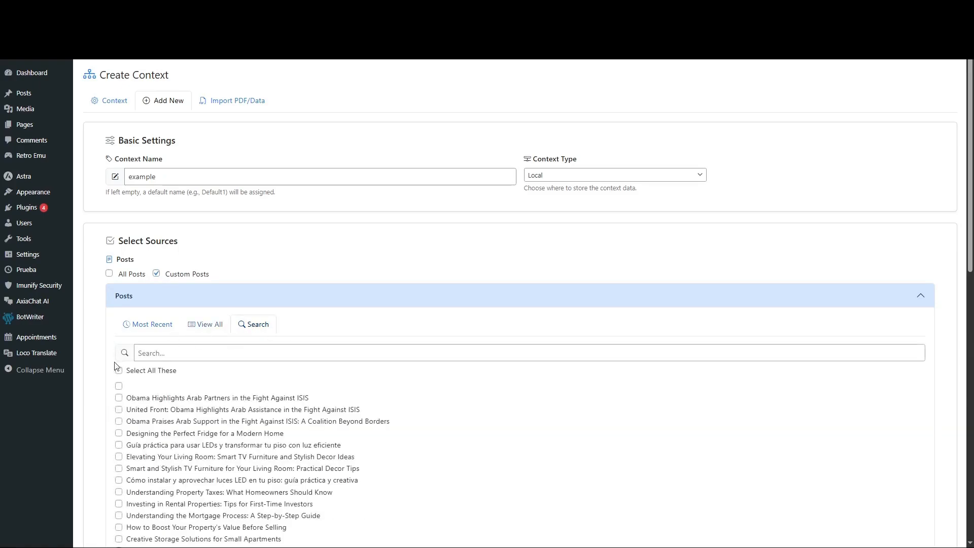
pyautogui.click(108, 273)
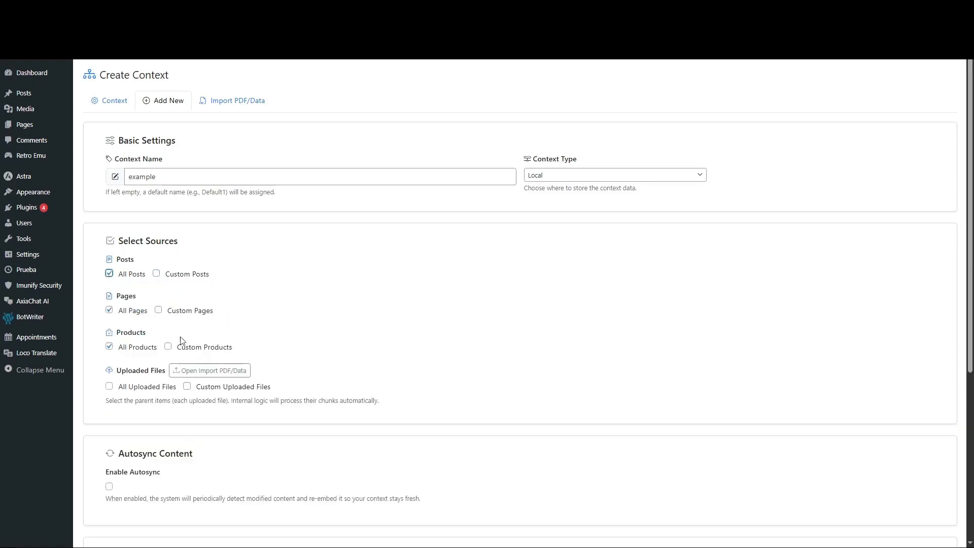
# Try selecting the page 'The potential', clear the sources, and go to Import PDF/Data.
pyautogui.click(158, 310)
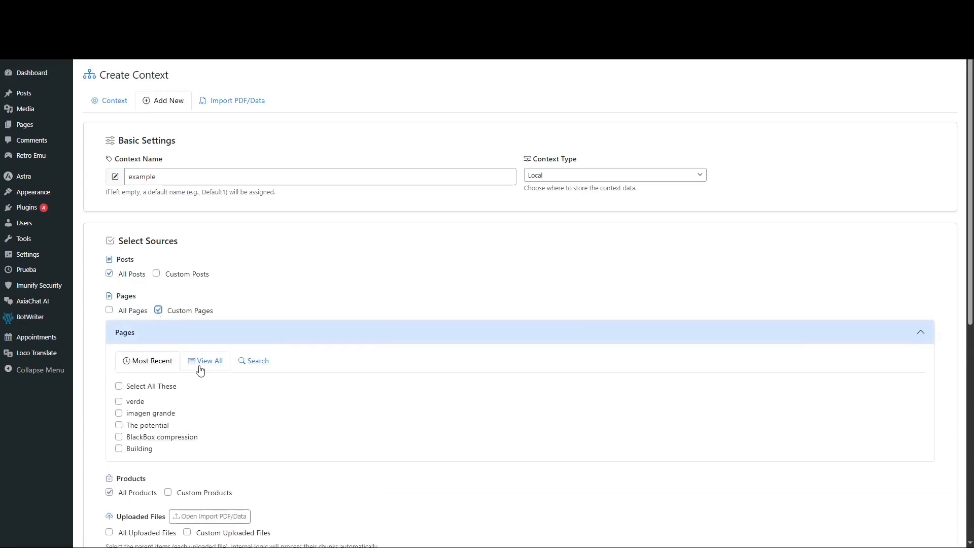
pyautogui.click(119, 425)
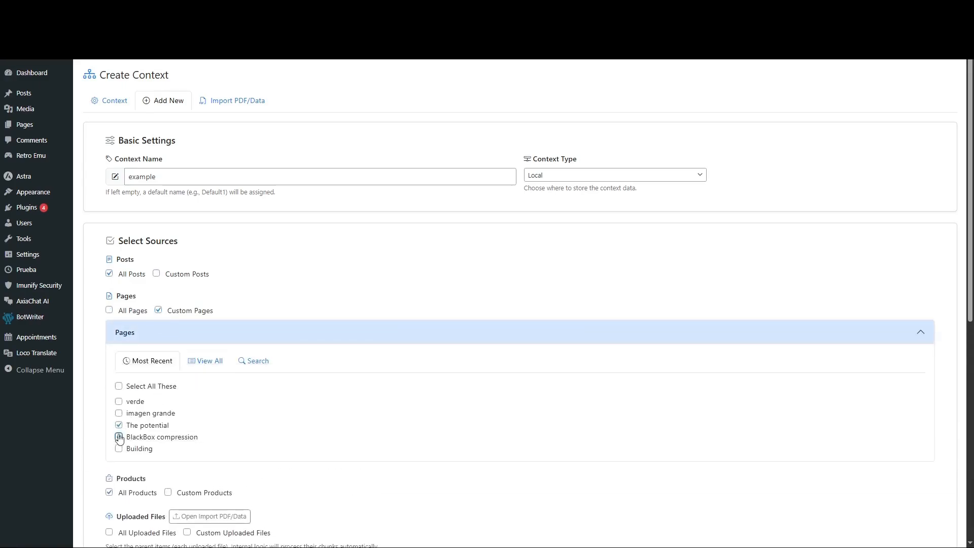
pyautogui.click(118, 425)
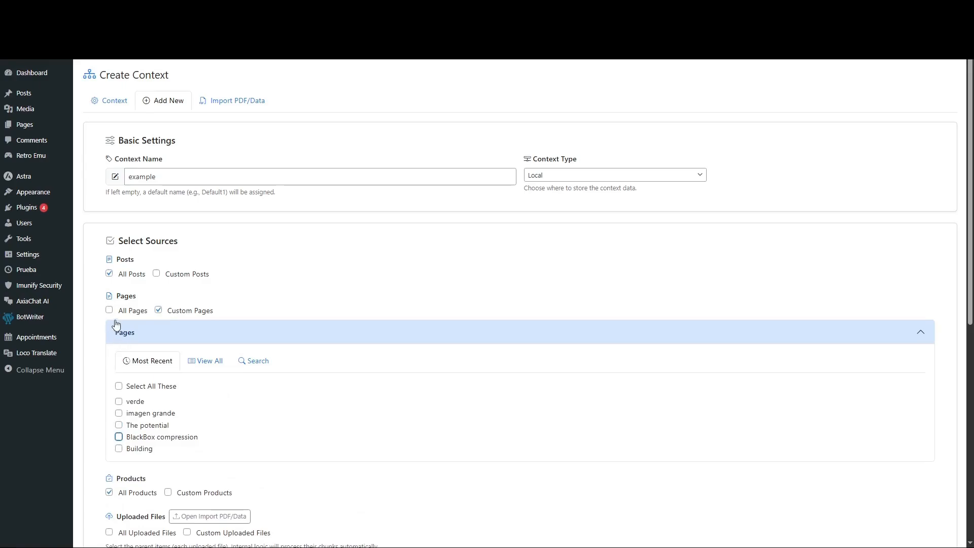
pyautogui.click(110, 310)
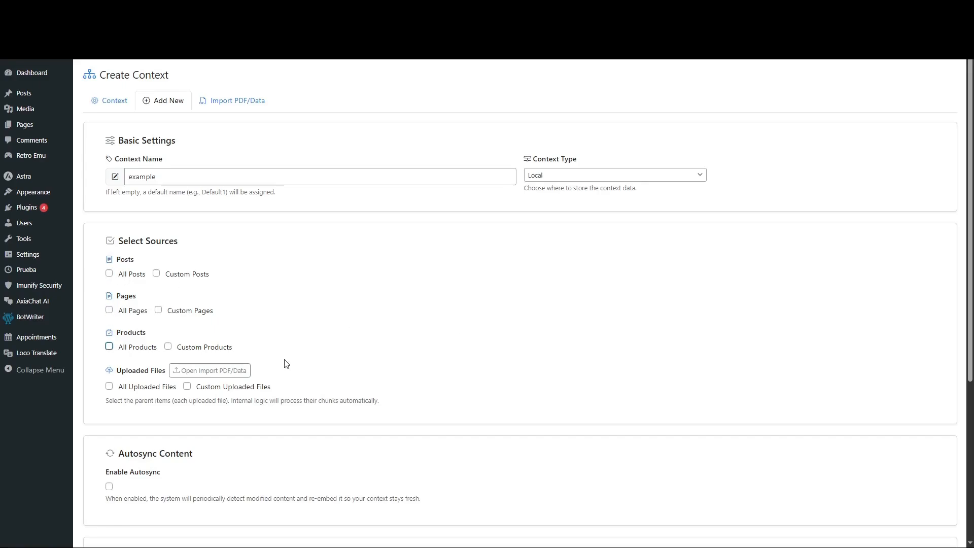
pyautogui.click(232, 100)
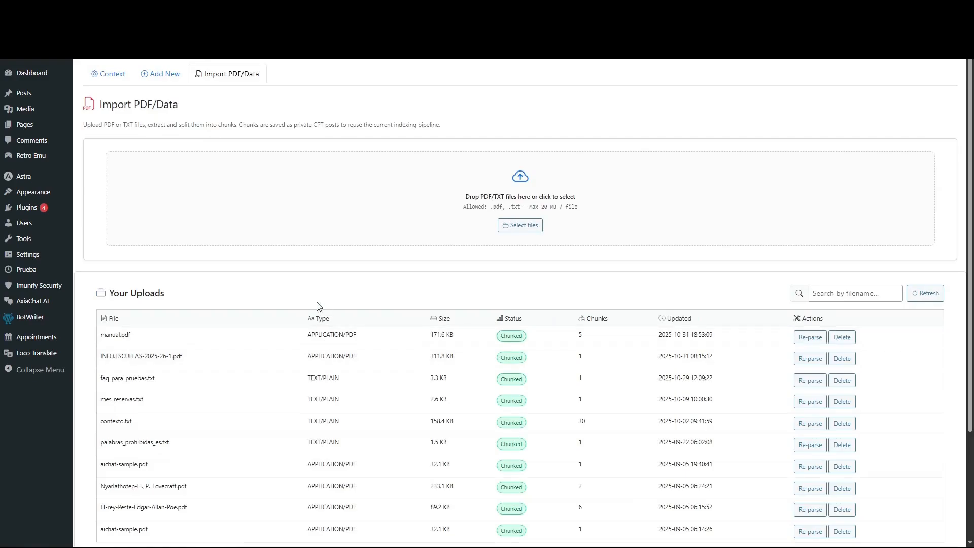
pyautogui.moveTo(321, 163)
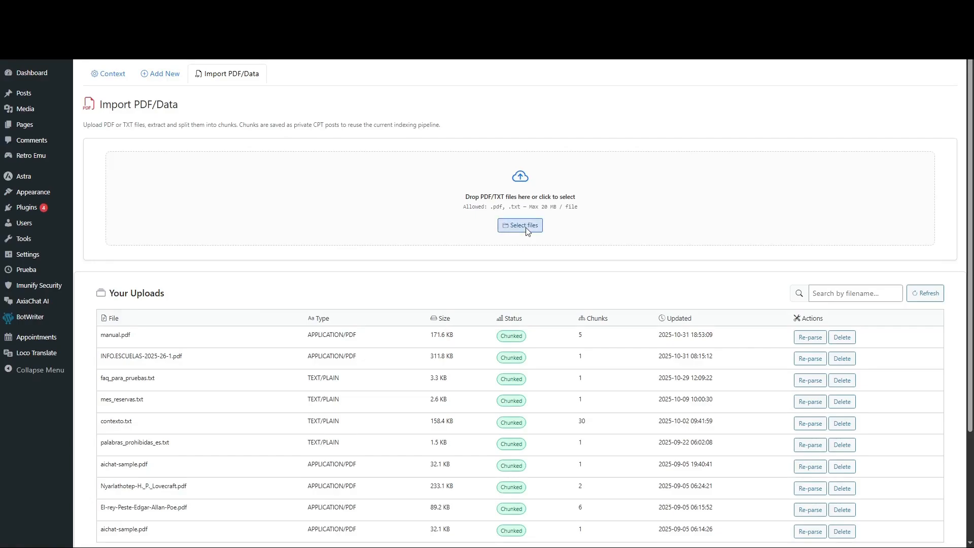
# Upload manual.pdf and start parsing its new row in the imported files list.
pyautogui.click(521, 225)
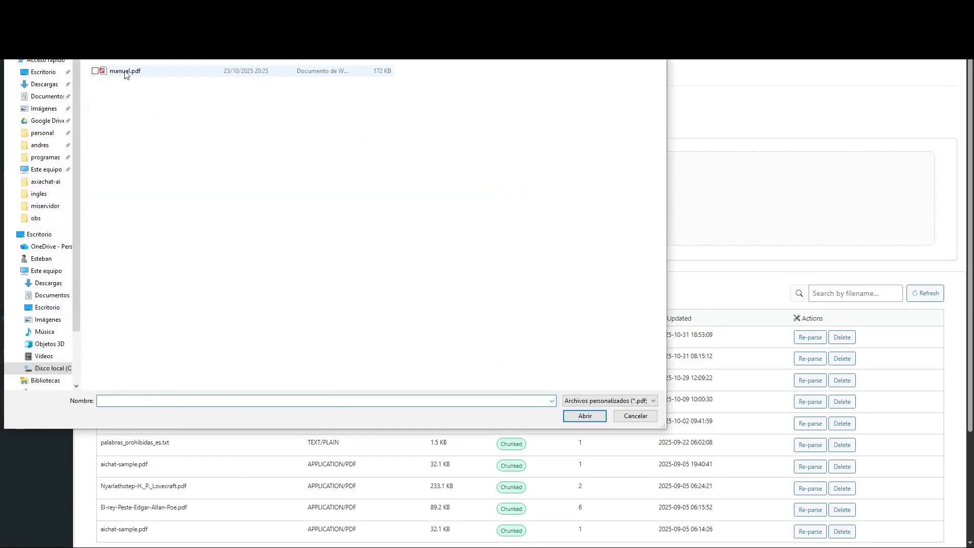
pyautogui.click(124, 70)
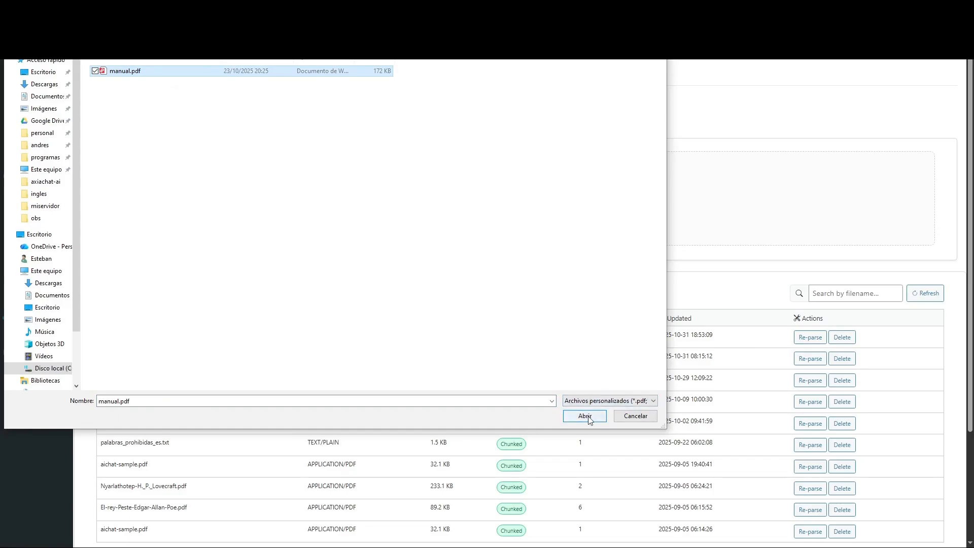
pyautogui.click(584, 416)
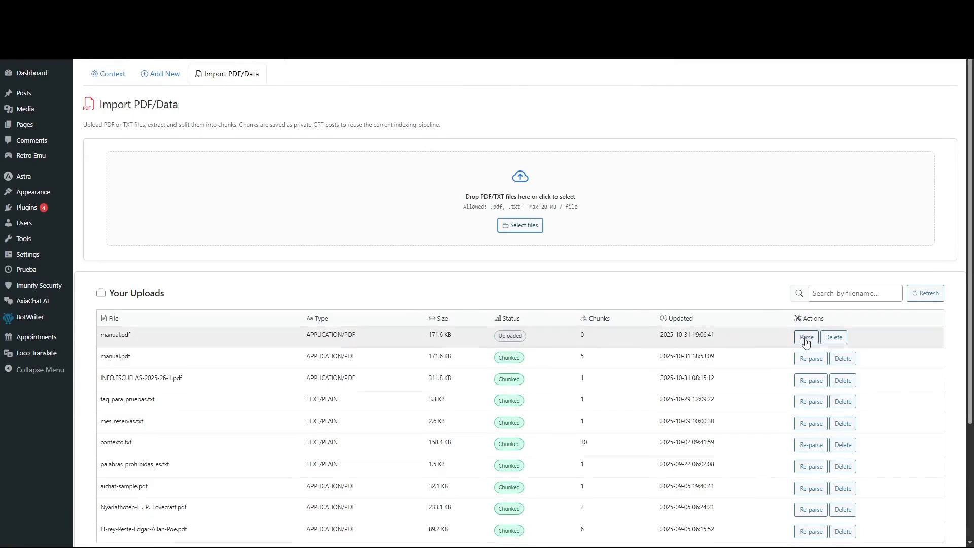
pyautogui.click(806, 337)
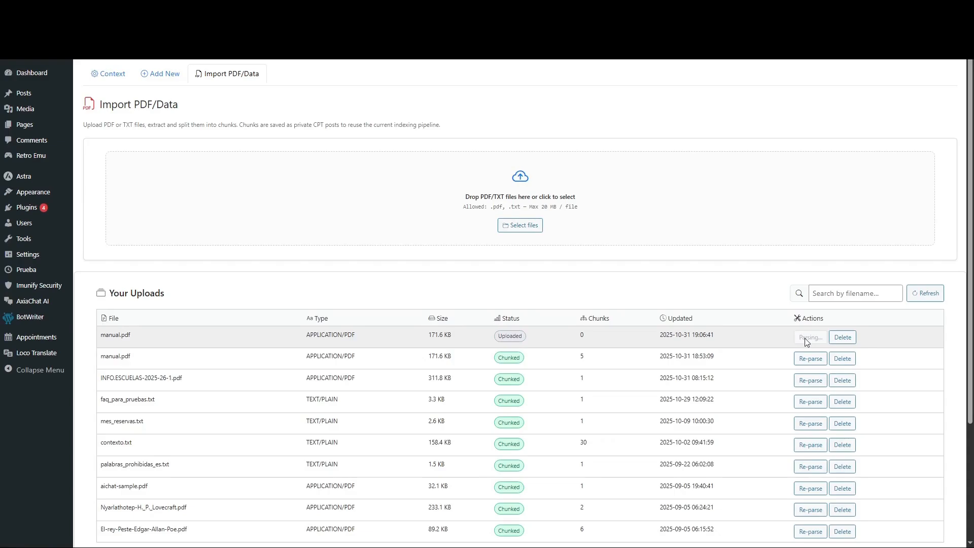
pyautogui.click(810, 337)
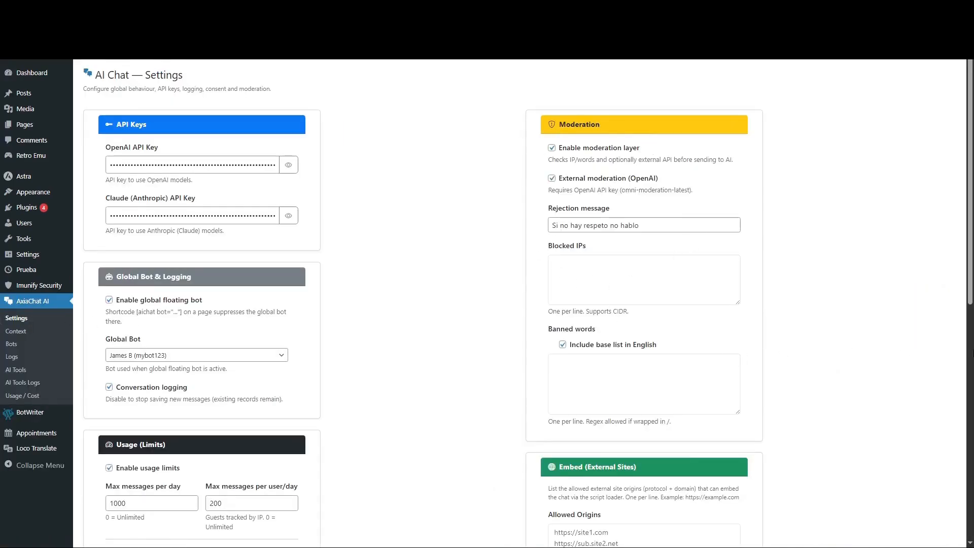
# Set Max messages per day to 10 under Usage (Limits), then view Usage / Cost.
pyautogui.scroll(-3)
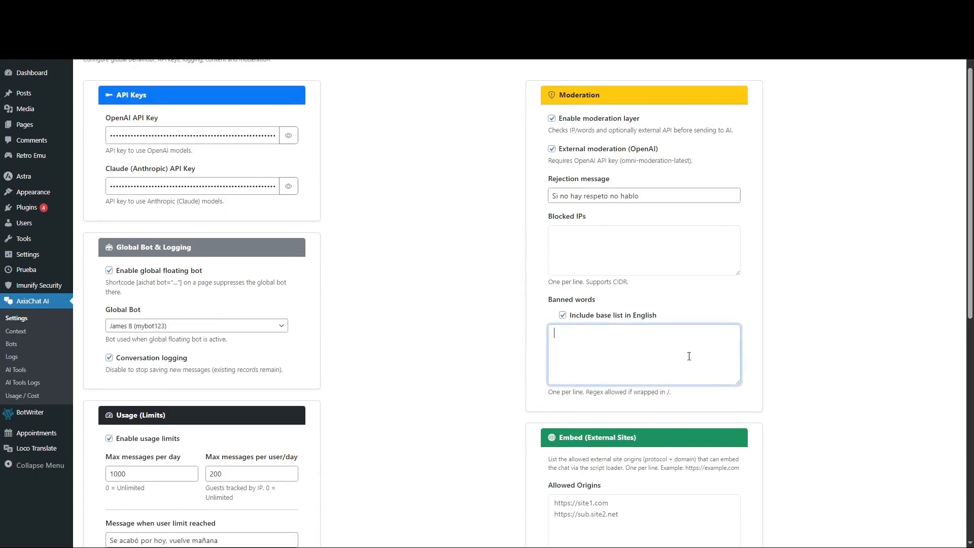
pyautogui.scroll(-3)
pyautogui.write('10')
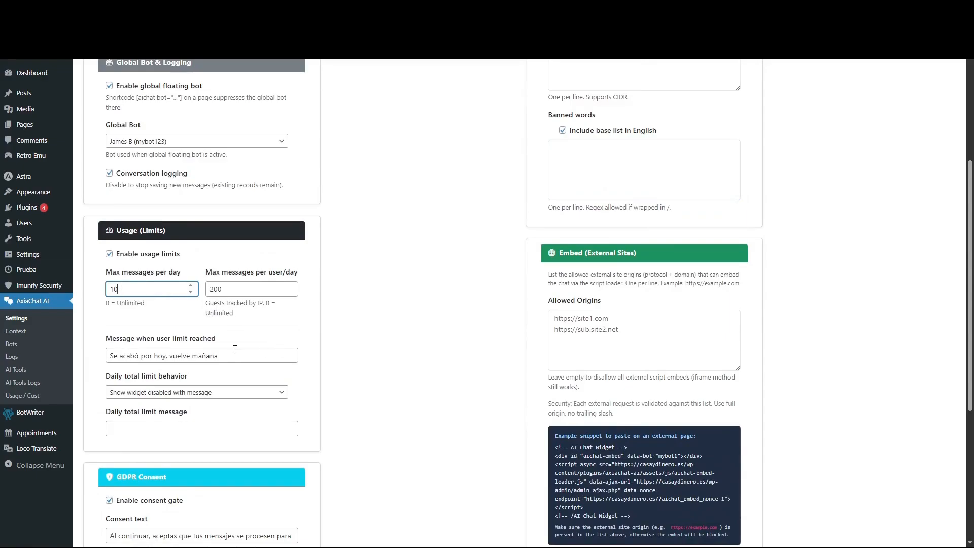
pyautogui.click(251, 288)
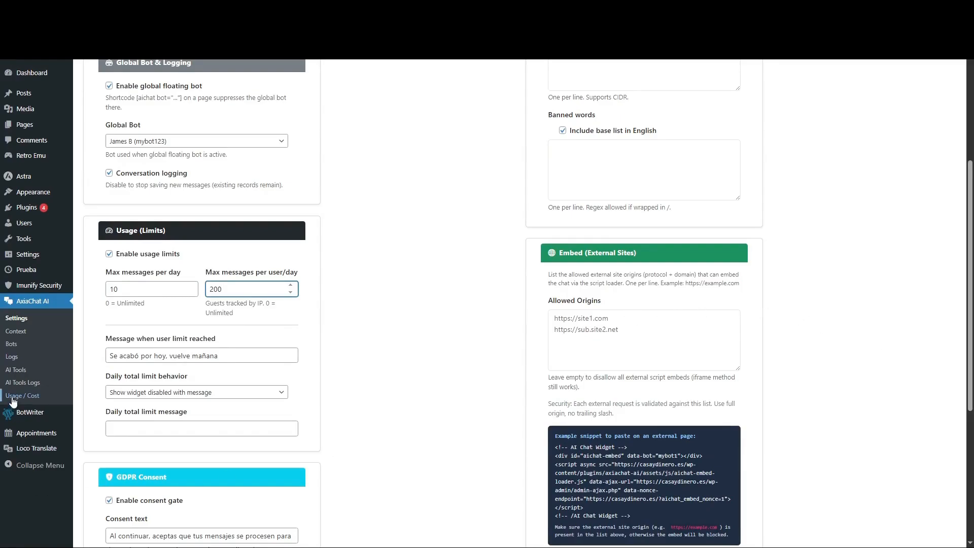
pyautogui.click(22, 396)
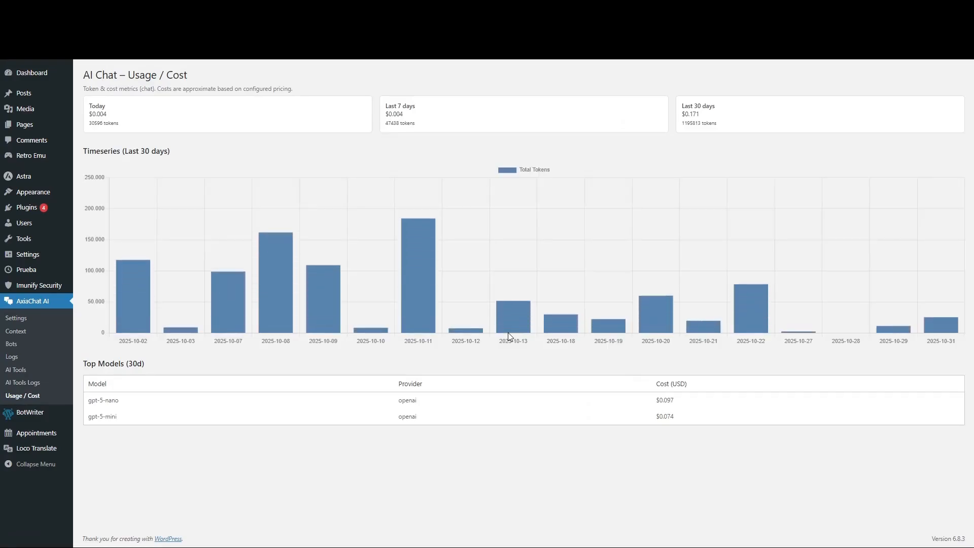
pyautogui.moveTo(655, 324)
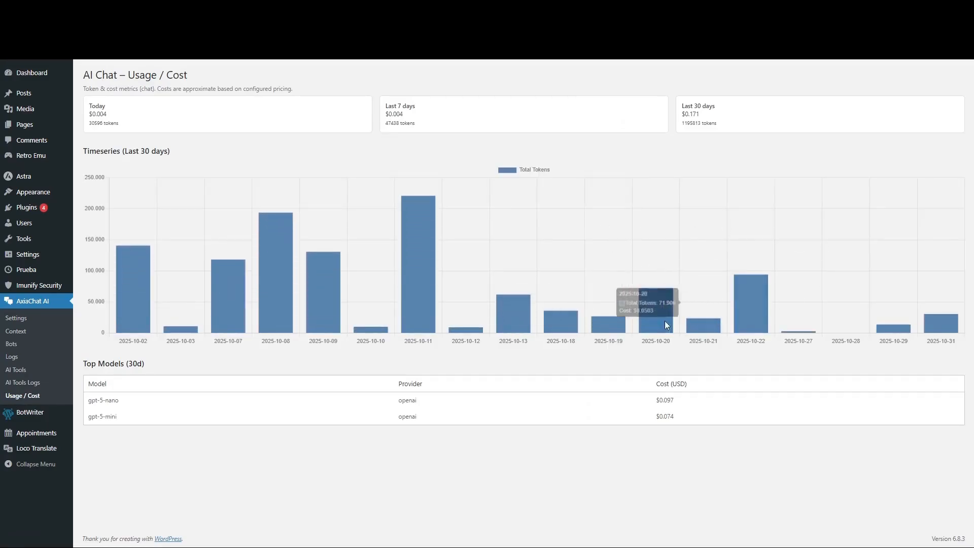